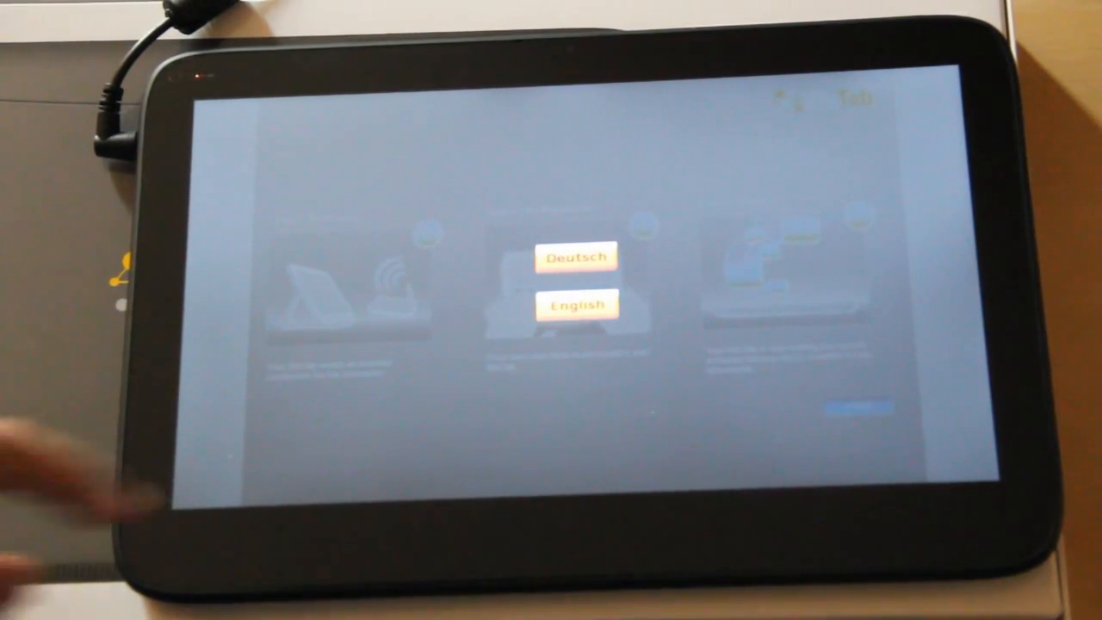
Step: Choose Deutsch as the setup language on the language selection screen
click(577, 258)
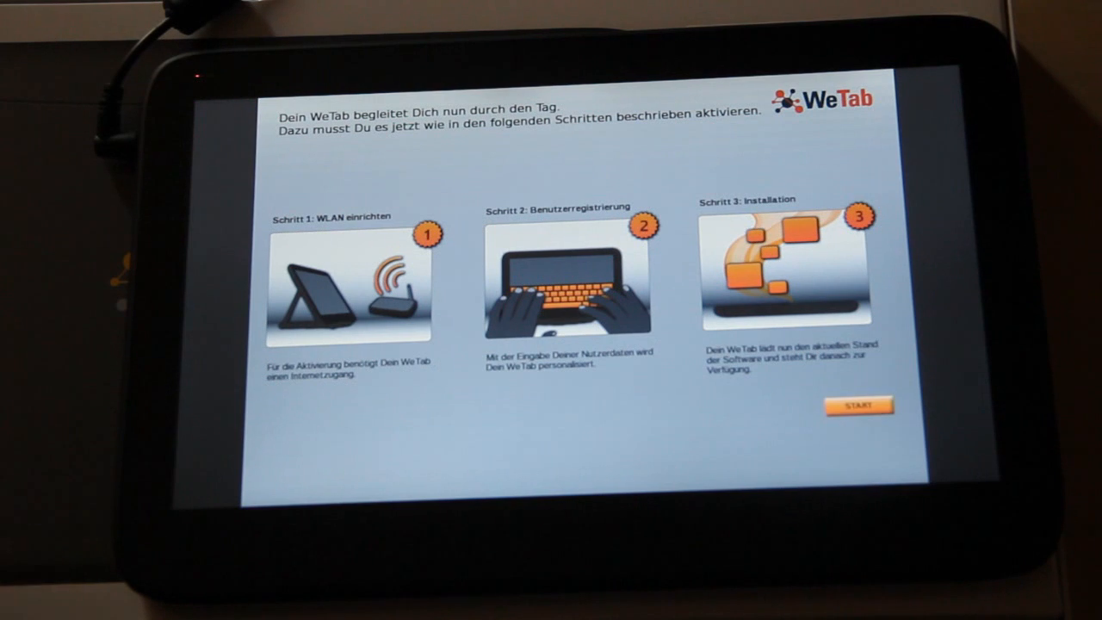
Step: Start the setup steps via START to reach the Wi-Fi connection step
click(859, 407)
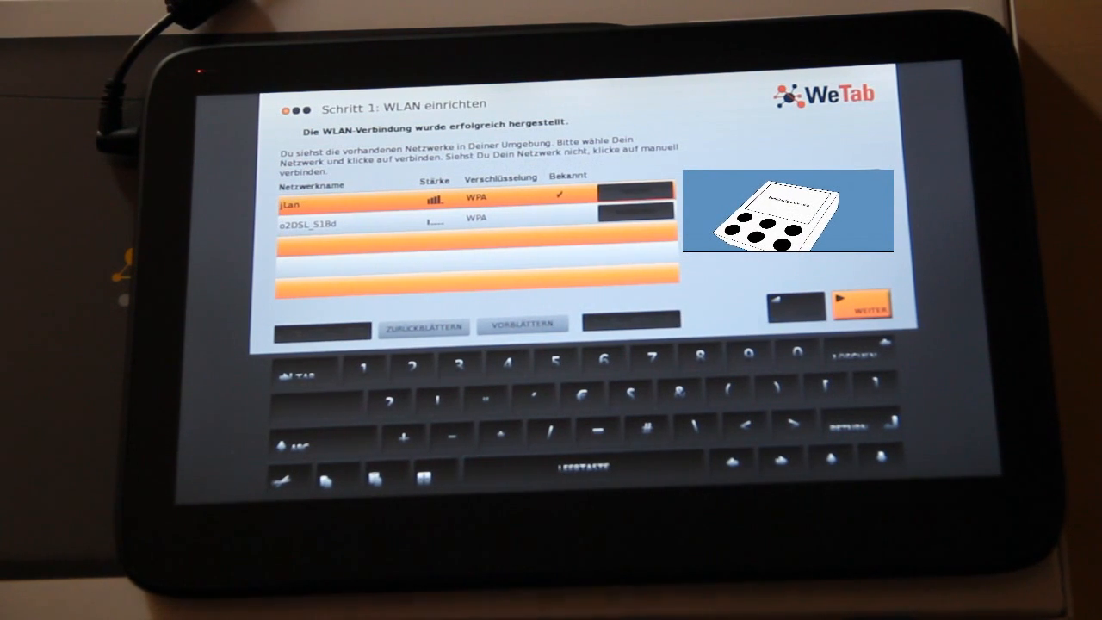
Step: Leave the Wi-Fi step, scroll the license text, accept the terms and continue to registration
click(862, 307)
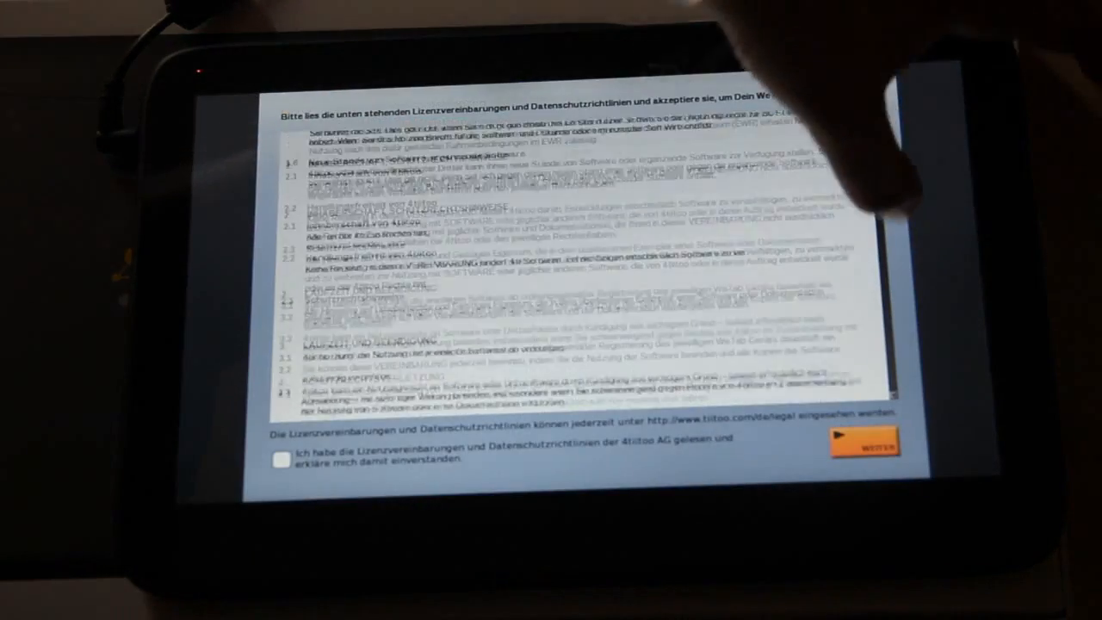
scroll(down, 3)
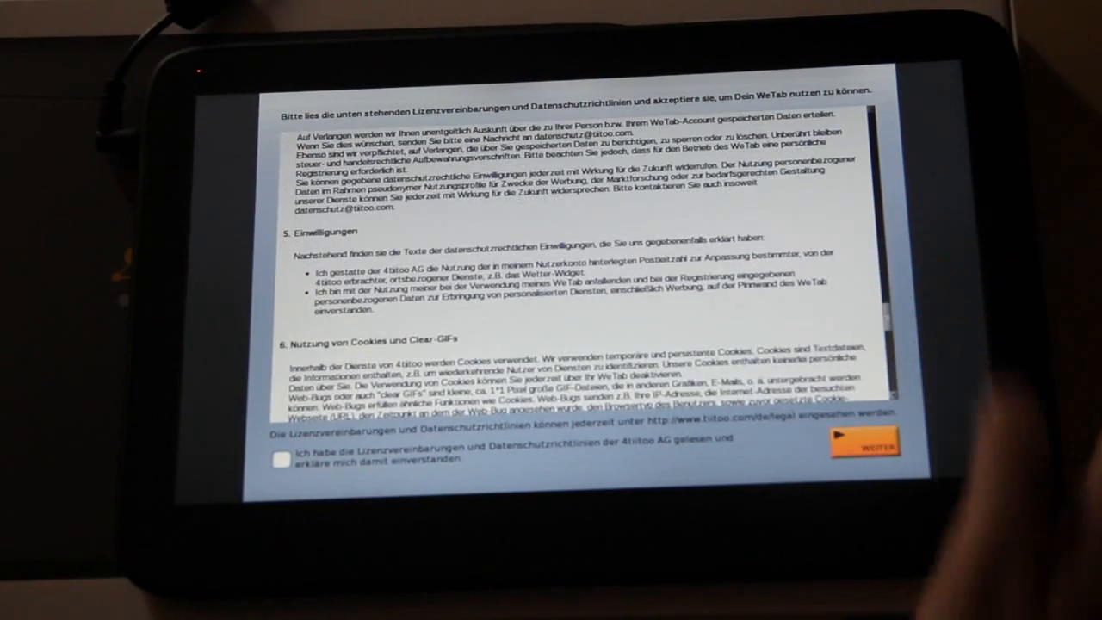
click(281, 460)
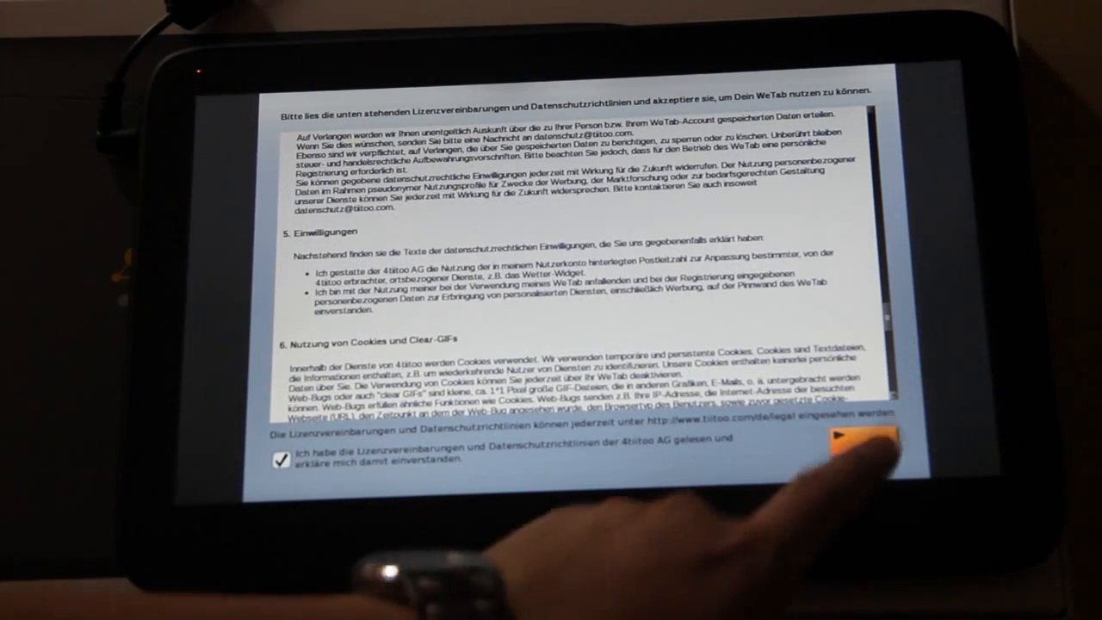
click(861, 444)
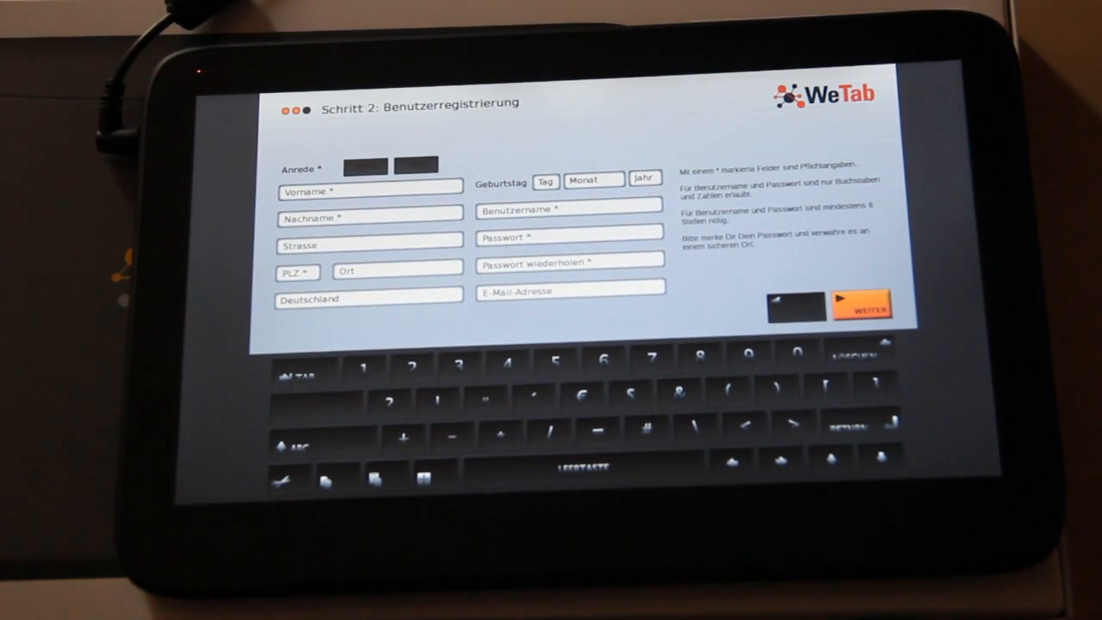
Step: Submit the empty Benutzerregistrierung form via Weiter to trigger its validation warnings
click(861, 303)
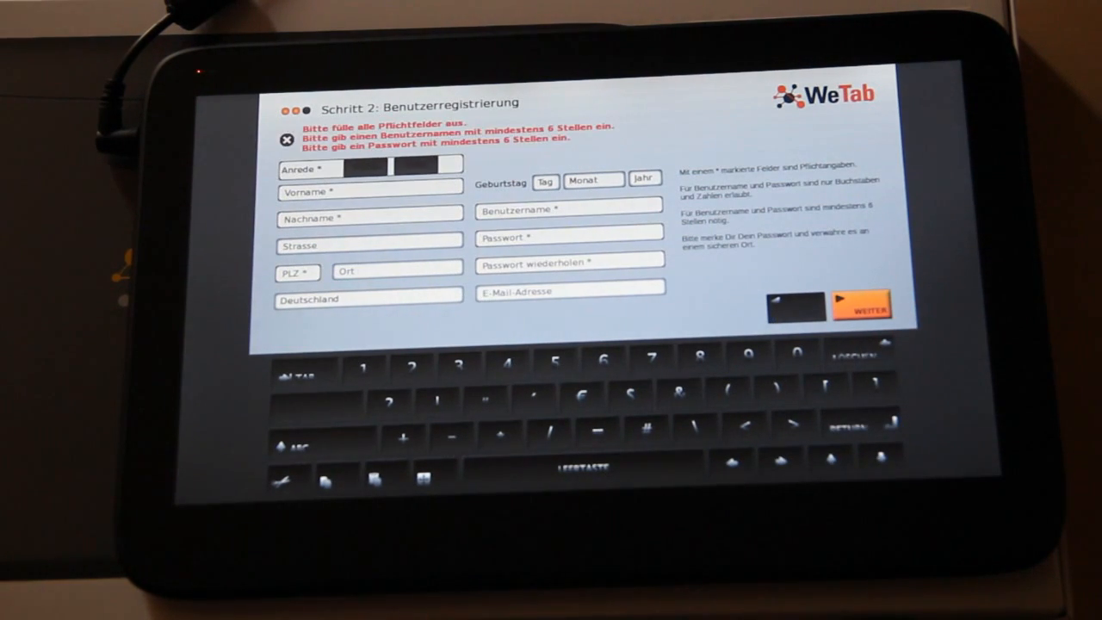